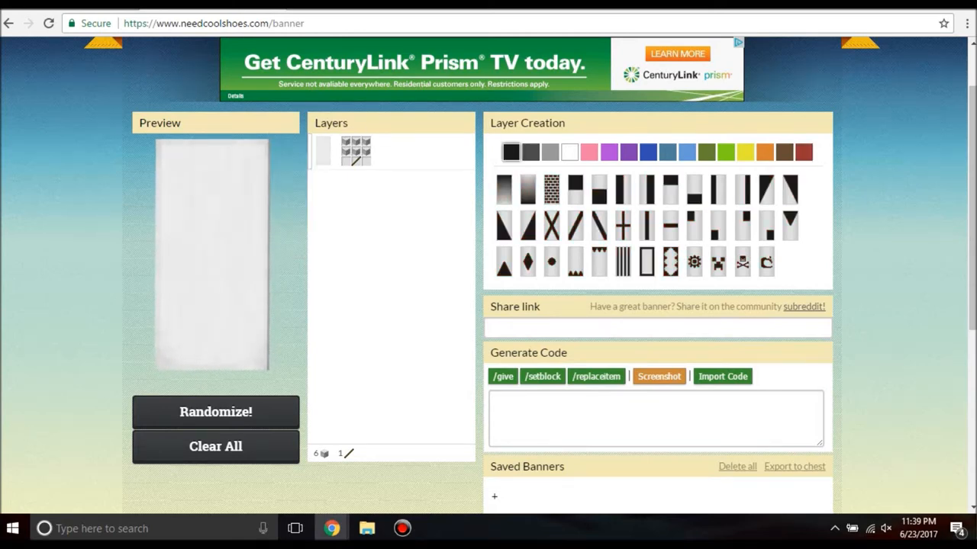
Set the banner's base colour to blue.
left_click(215, 412)
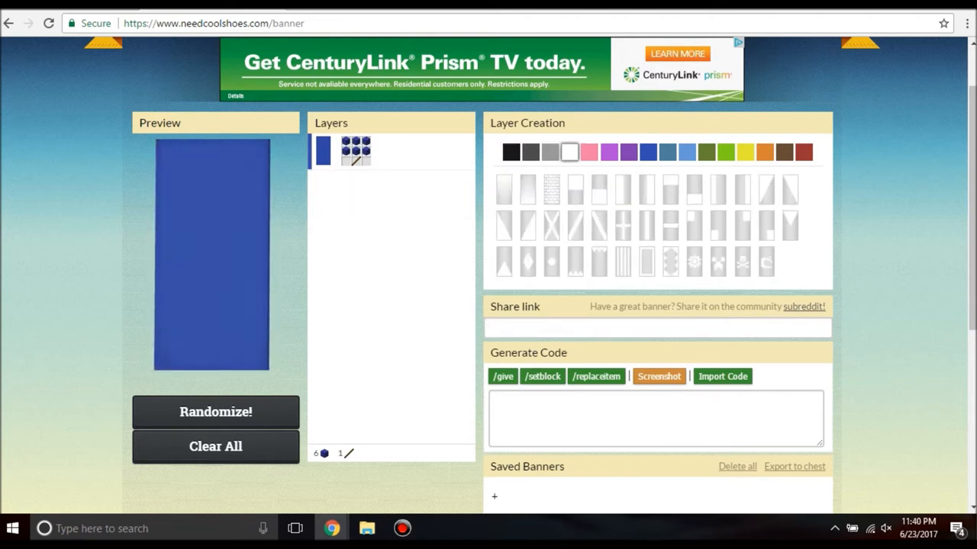
Add a white field with three stripes and switch the base colour to brown.
left_click(215, 412)
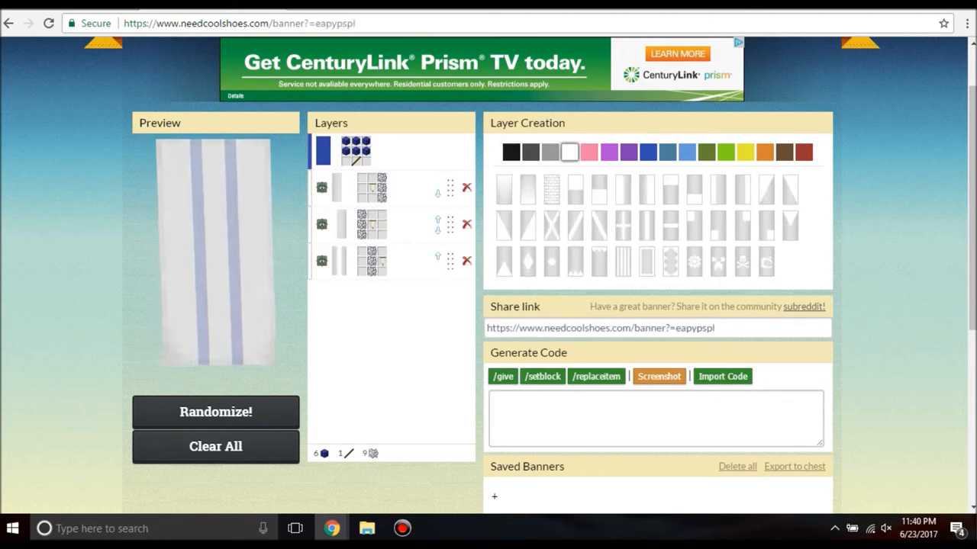
left_click(322, 151)
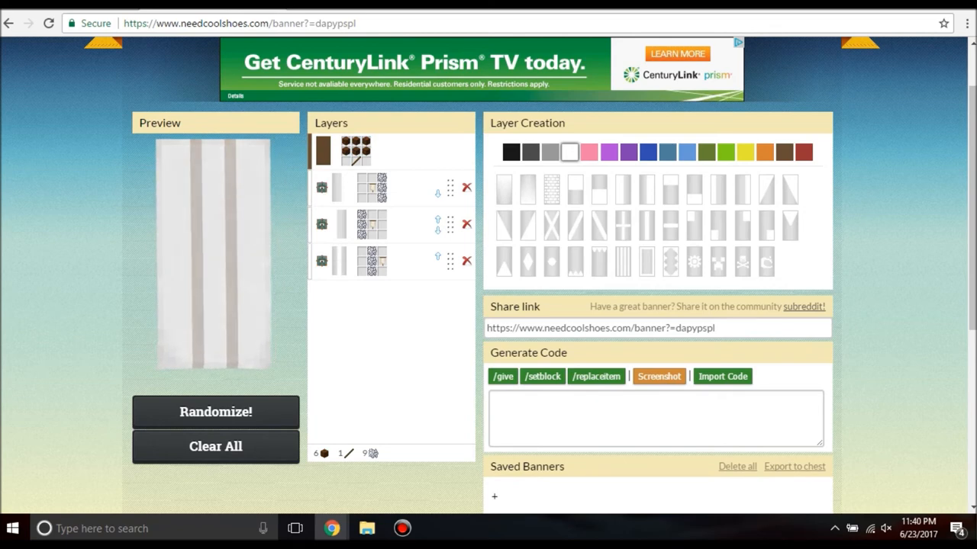
Select the banner's share address in the address bar for copying.
left_click(238, 23)
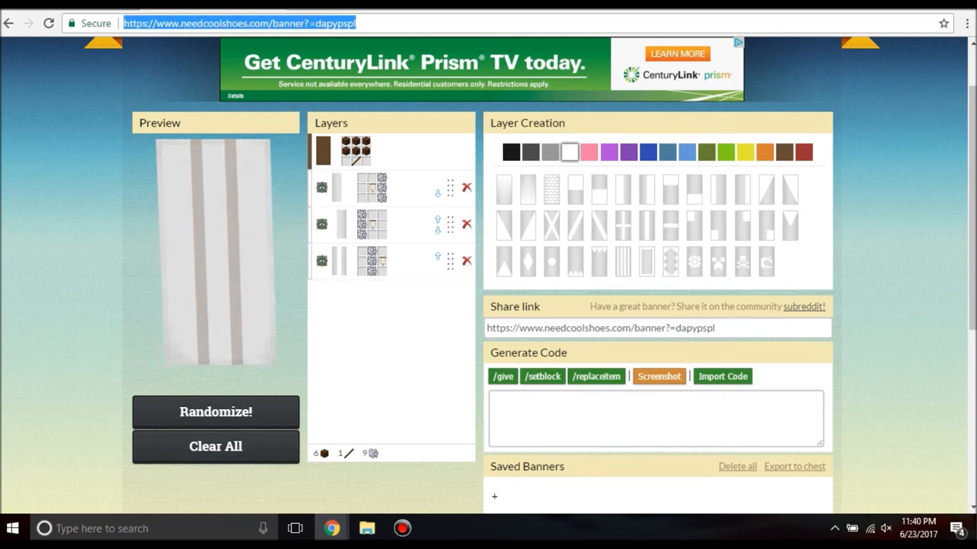
right_click(238, 23)
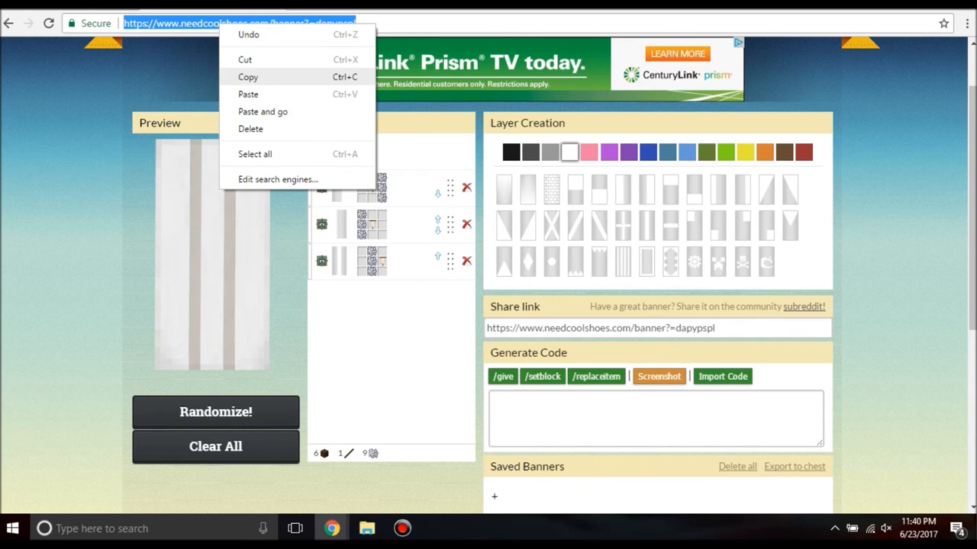